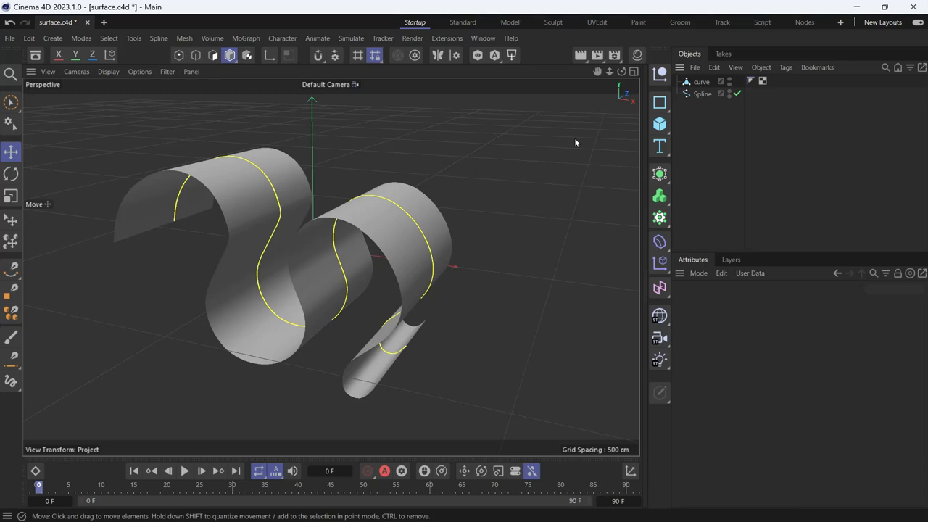
pyautogui.moveTo(593, 140)
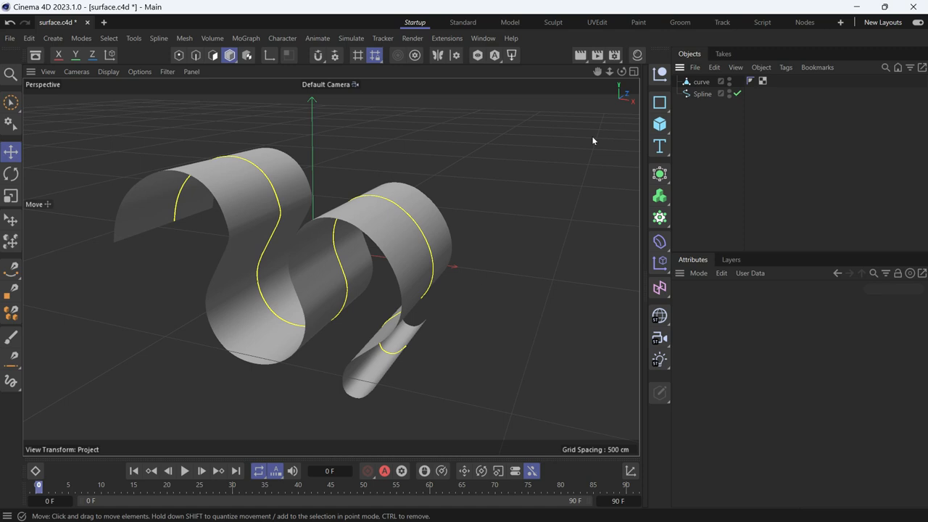
pyautogui.moveTo(694, 102)
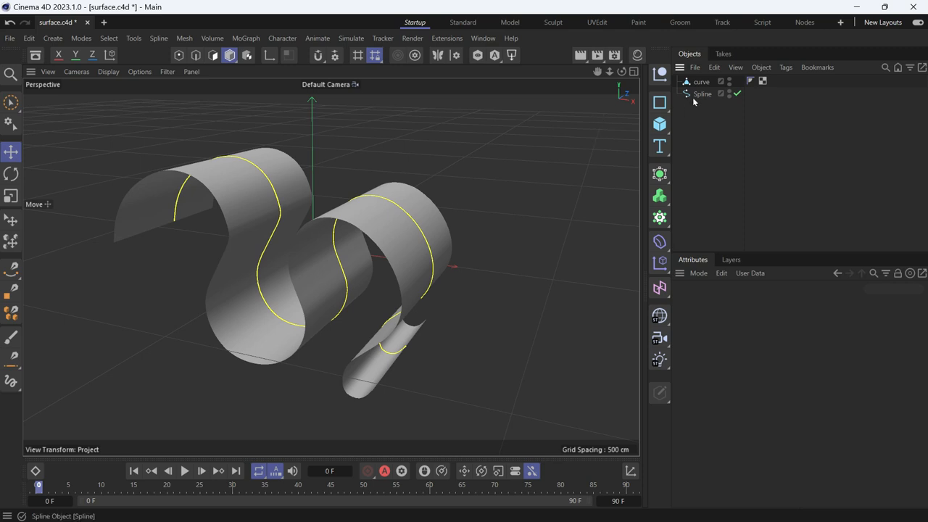
# Sweep the spline with a Circle profile (radius 200 cm), producing a huge tube over the surface
pyautogui.click(702, 93)
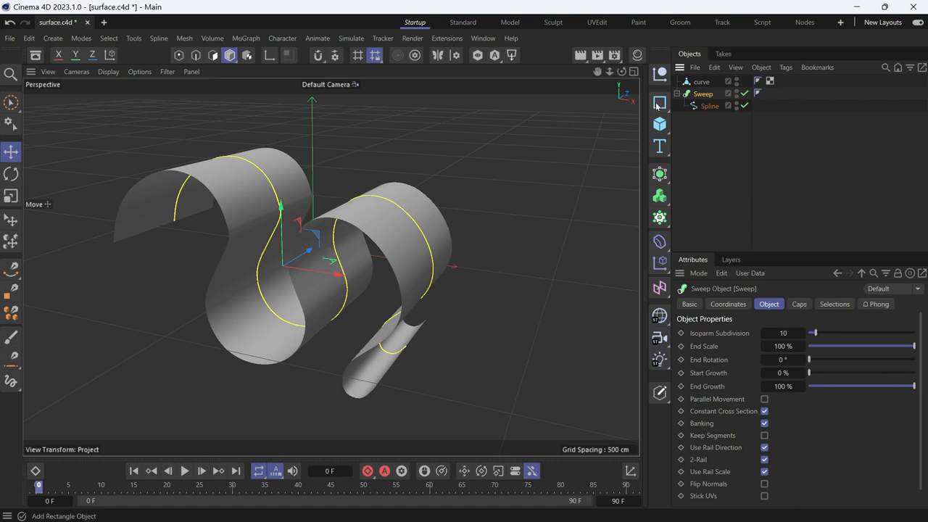
pyautogui.click(659, 101)
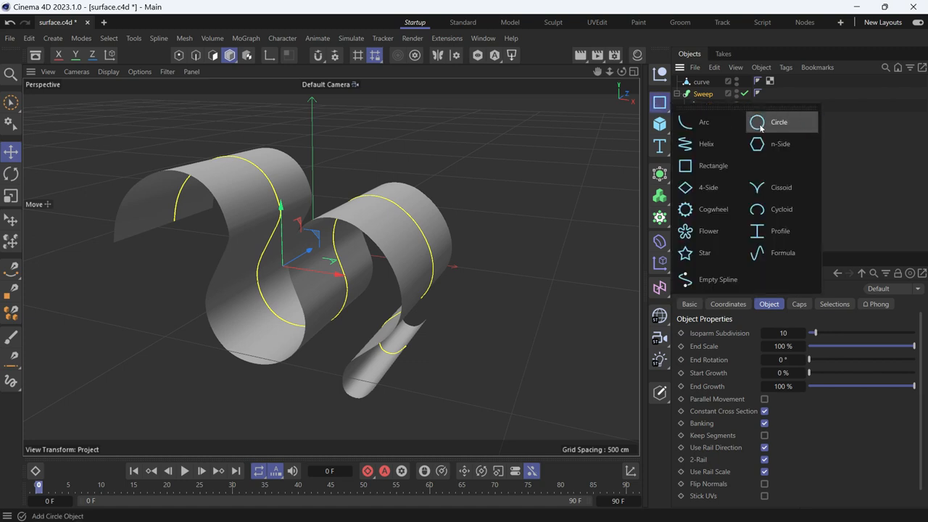
pyautogui.click(779, 122)
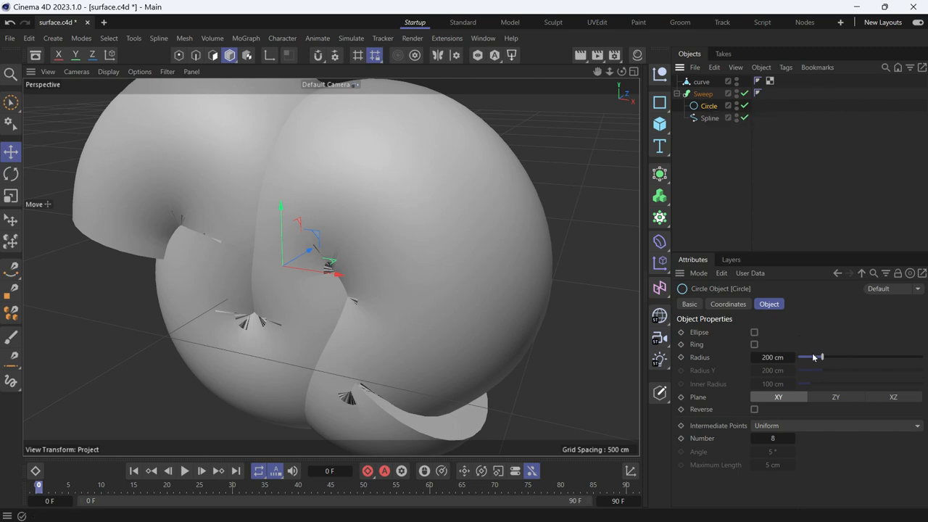
# Reduce the Circle profile's radius to 22 cm for a thin tube along the spline
pyautogui.moveTo(820, 357); pyautogui.dragTo(804, 357)
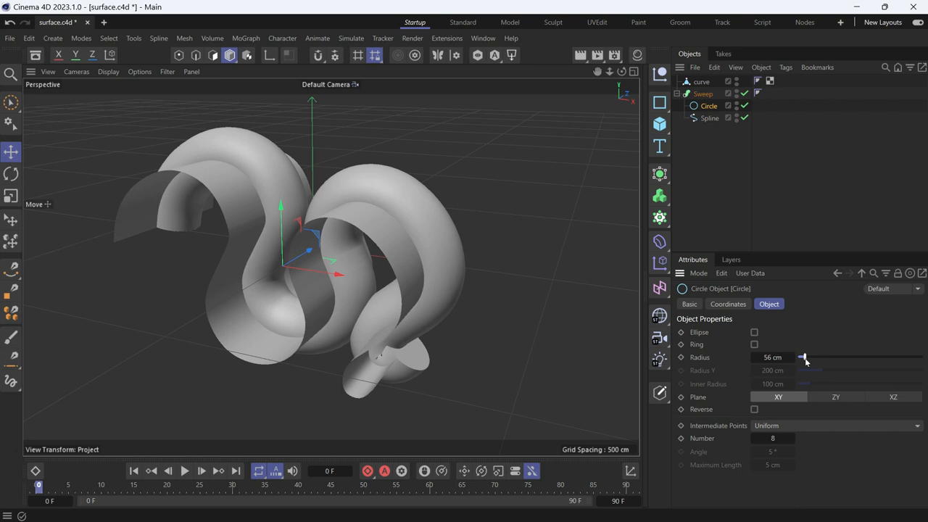
pyautogui.moveTo(805, 357); pyautogui.dragTo(801, 357)
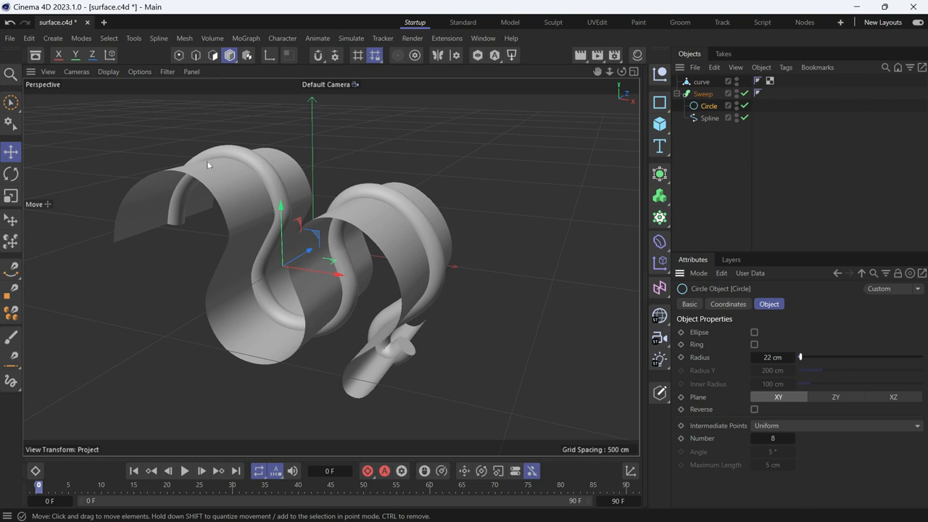
pyautogui.moveTo(268, 222)
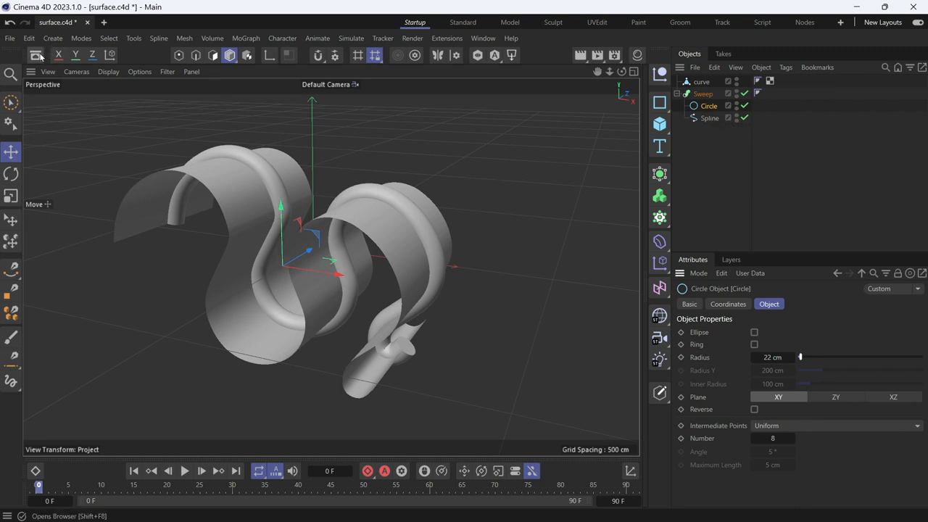
# Add a Geometry Axis node from the Asset Browser under the Circle profile, axes at 0%
pyautogui.click(36, 55)
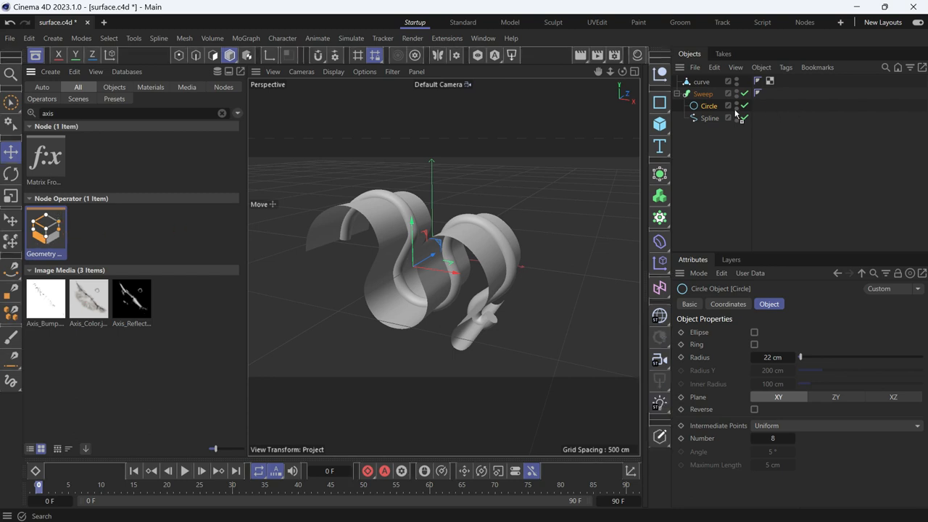
pyautogui.click(708, 106)
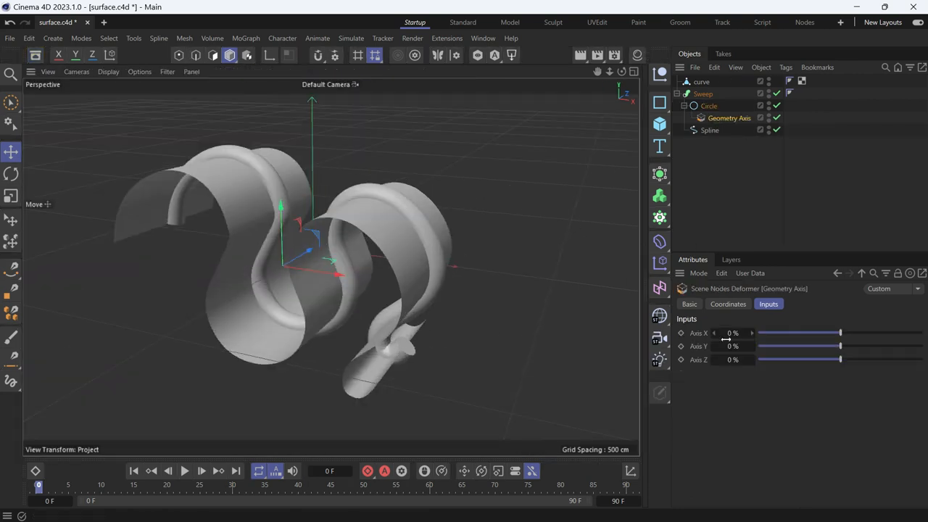
# Test Axis X at 100% then -100% on the Geometry Axis, then select the Circle profile
pyautogui.moveTo(754, 332); pyautogui.dragTo(921, 332)
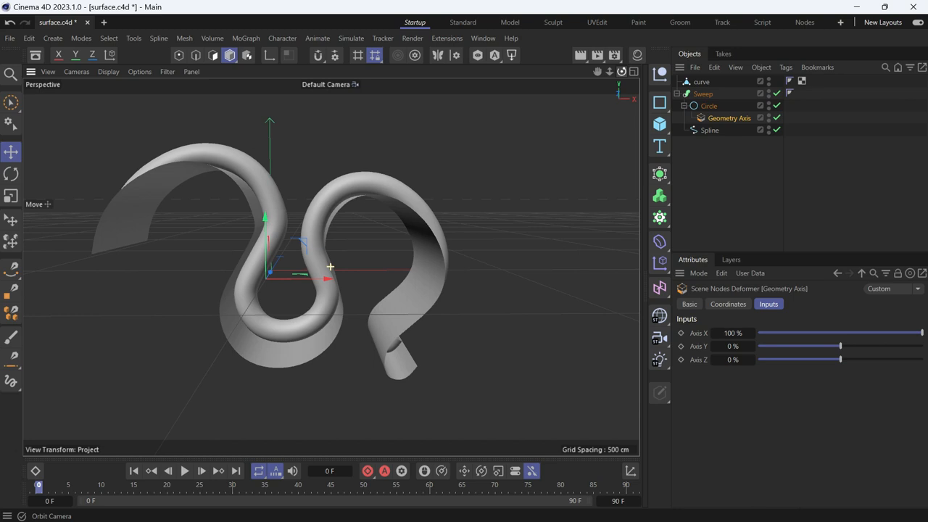
pyautogui.moveTo(921, 333); pyautogui.dragTo(757, 332)
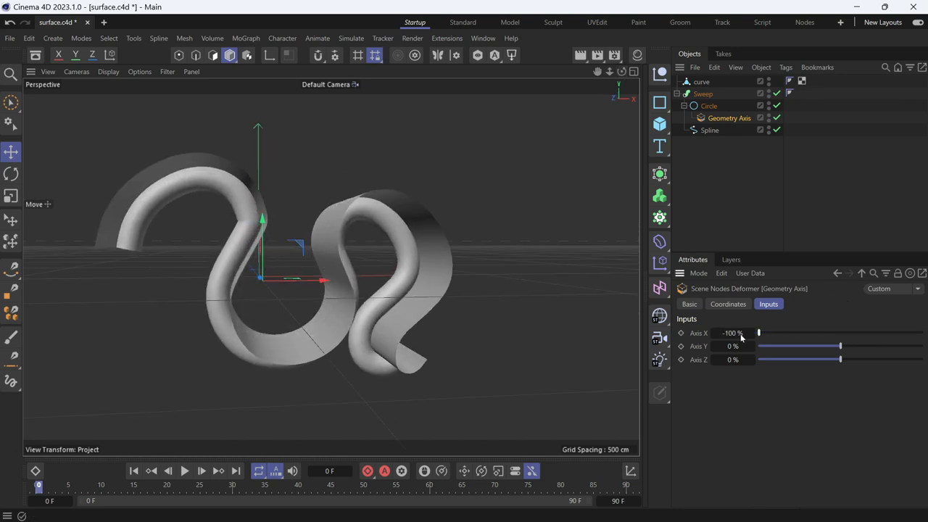
pyautogui.click(709, 106)
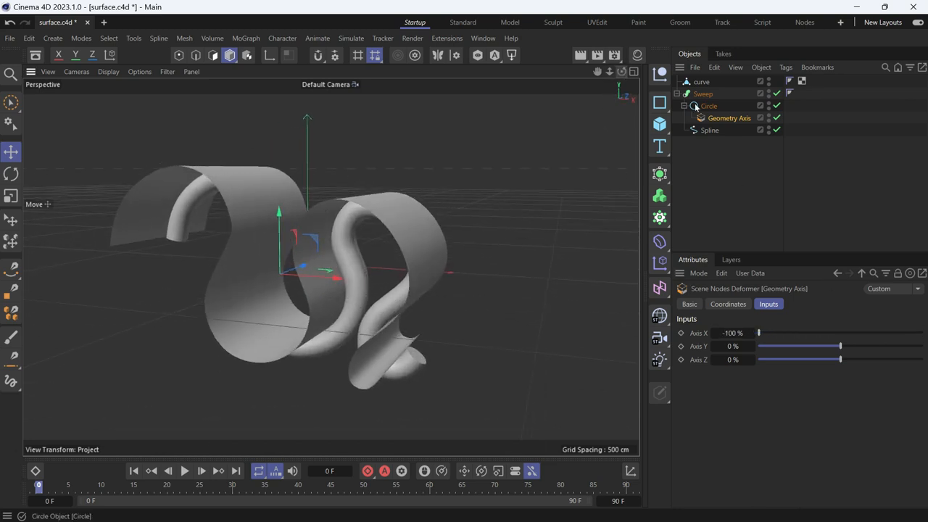
pyautogui.moveTo(728, 117)
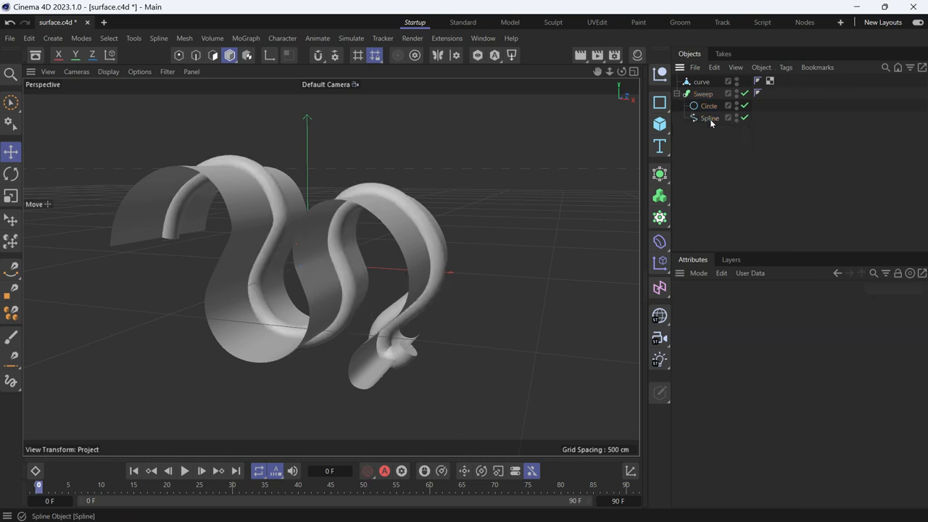
pyautogui.moveTo(711, 119)
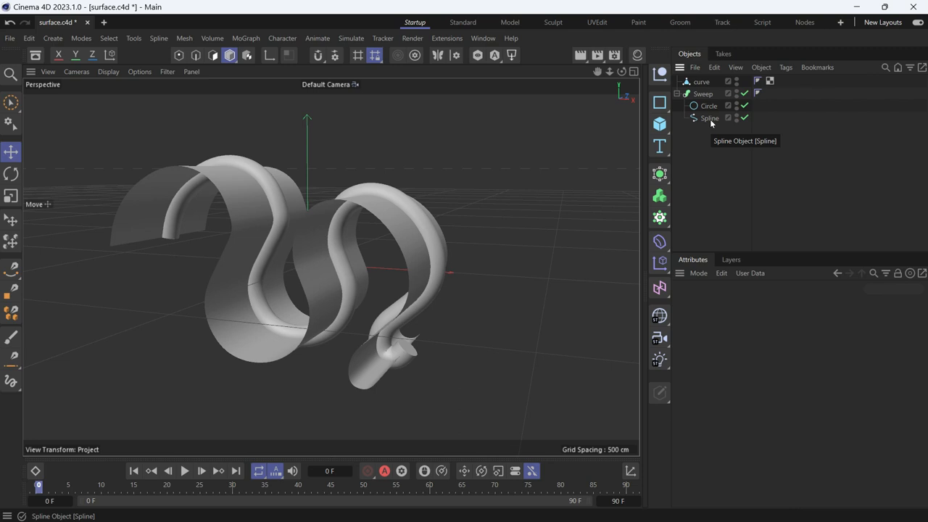
# Wrap the Circle profile in a Connect object (Weld on, 0.1 cm tolerance) inside the Sweep
pyautogui.click(709, 106)
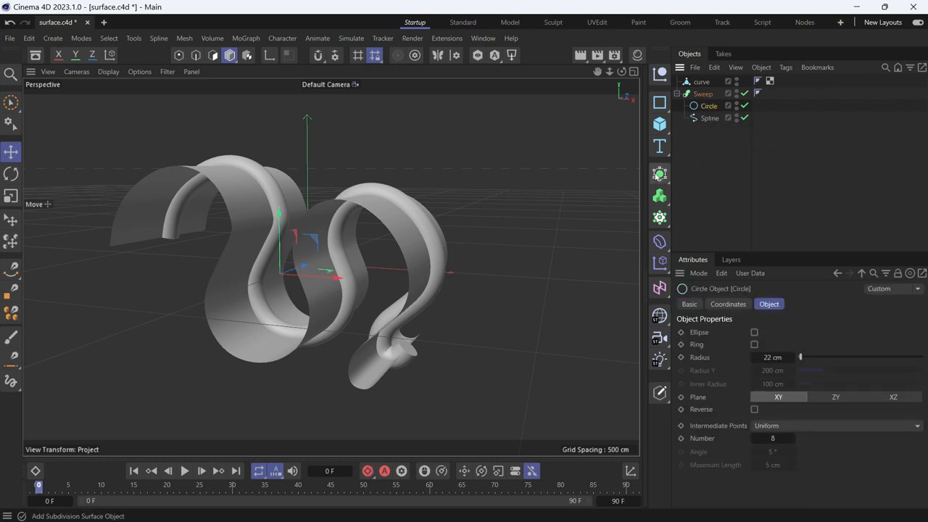
pyautogui.click(658, 174)
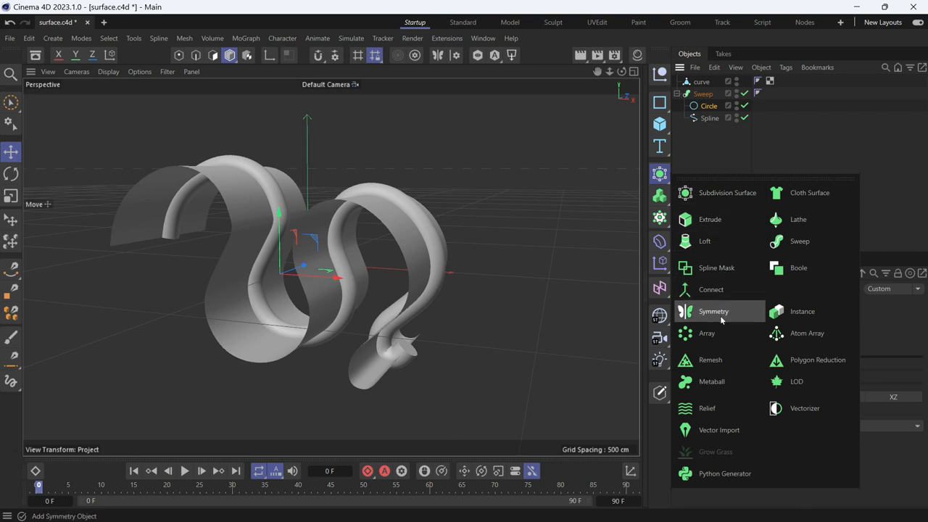
pyautogui.click(711, 290)
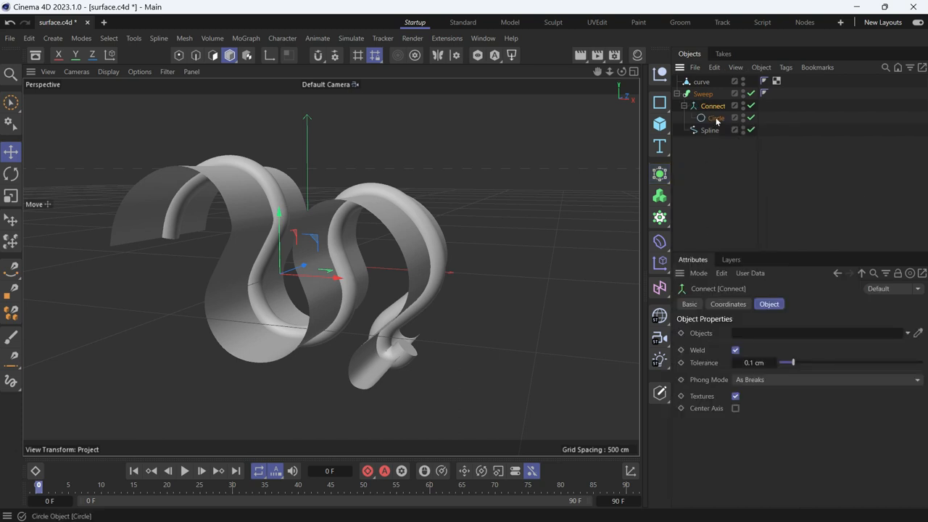
# Set the Circle's P.X to 11 cm, then drag it to -21 cm so the tube runs beside the spline
pyautogui.click(716, 118)
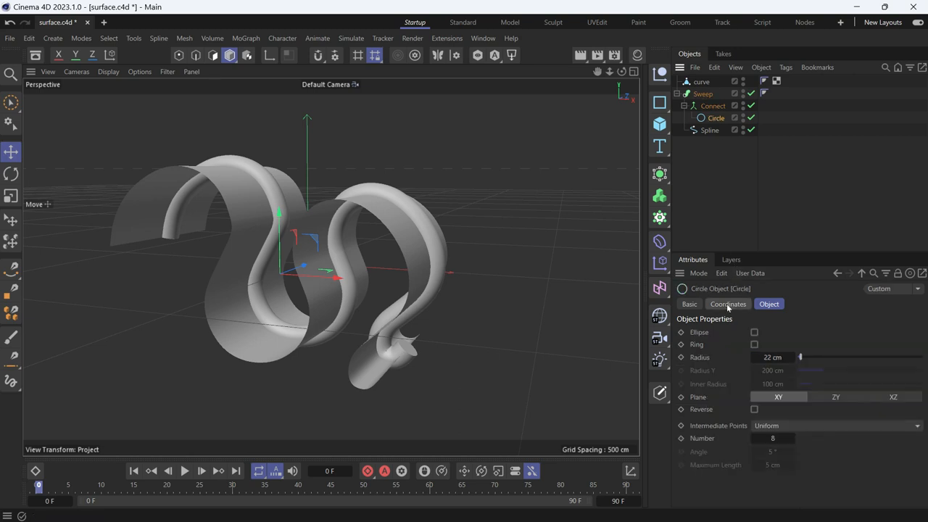
pyautogui.click(728, 305)
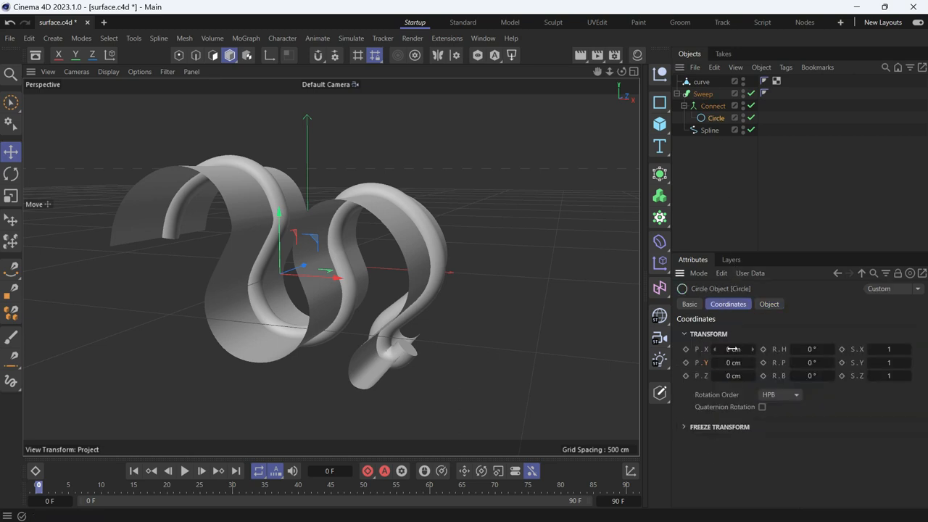
pyautogui.write('11 cm')
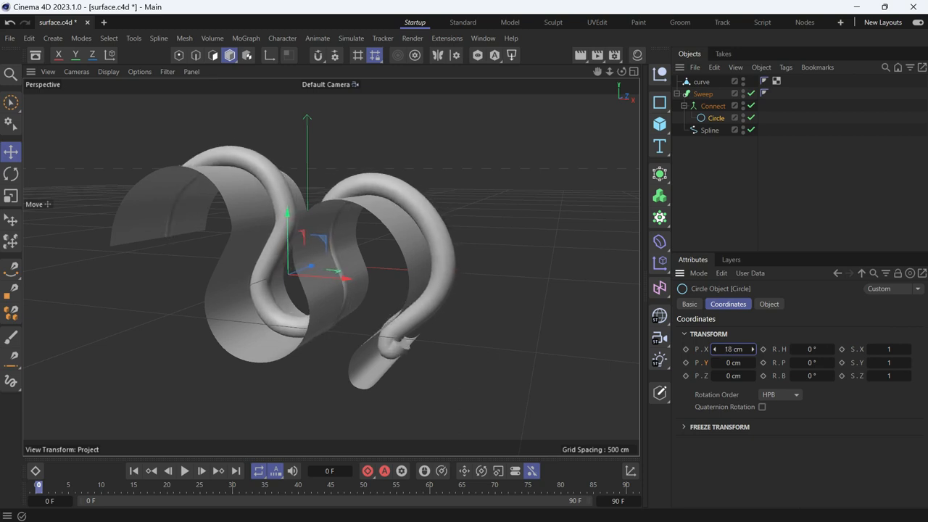
pyautogui.moveTo(732, 348); pyautogui.dragTo(697, 349)
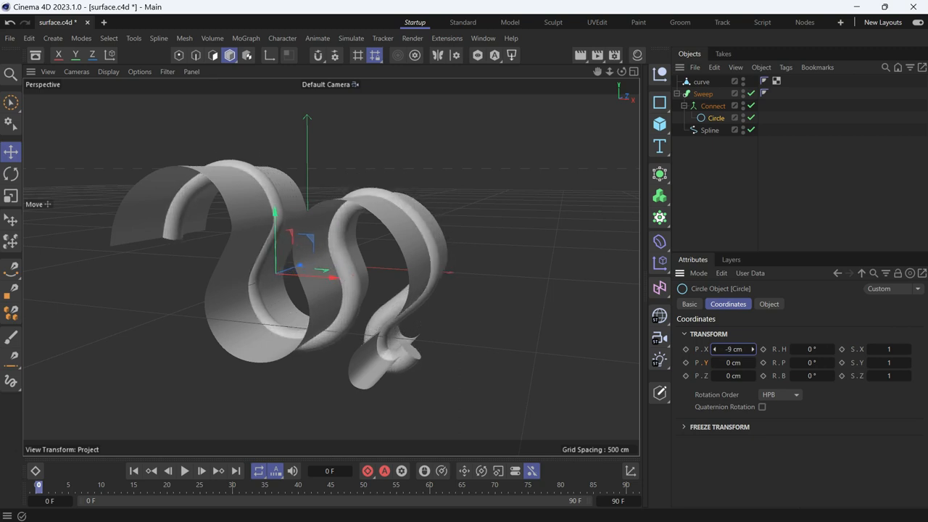
pyautogui.moveTo(733, 348); pyautogui.dragTo(711, 348)
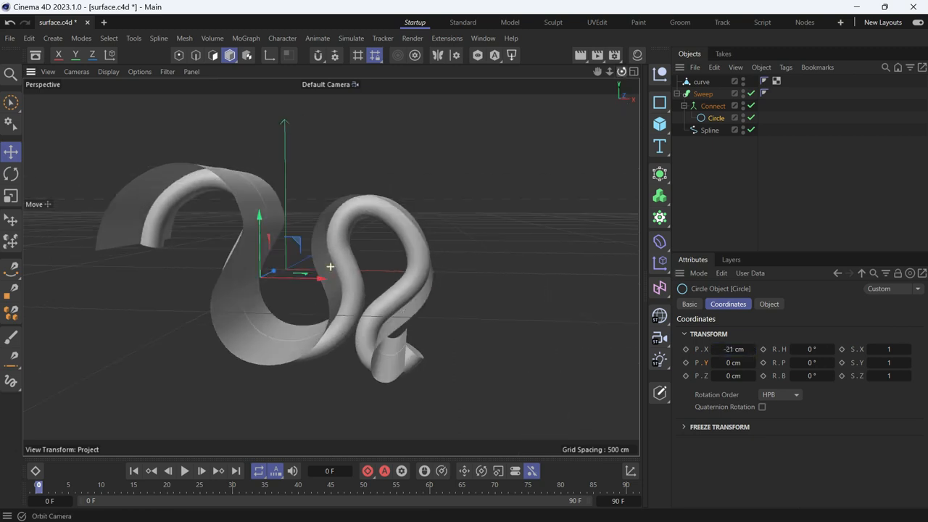
pyautogui.moveTo(327, 269); pyautogui.dragTo(311, 232)
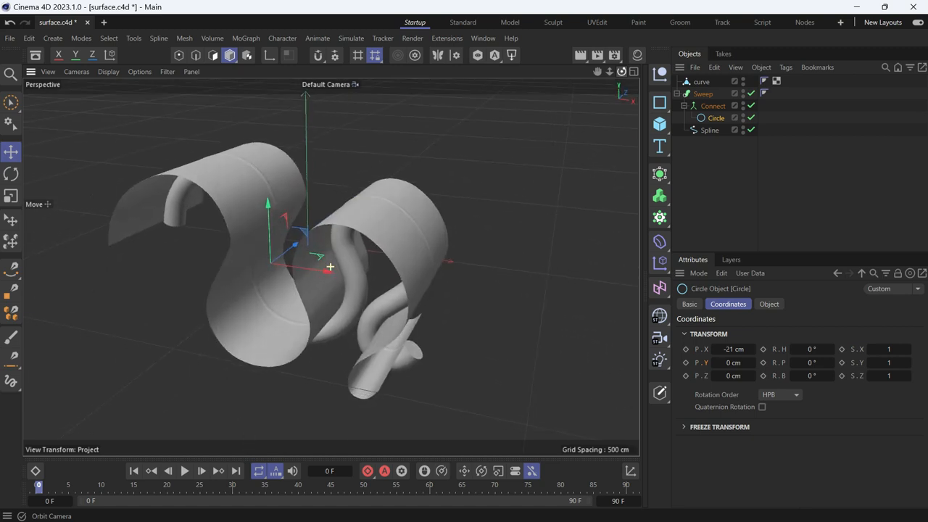